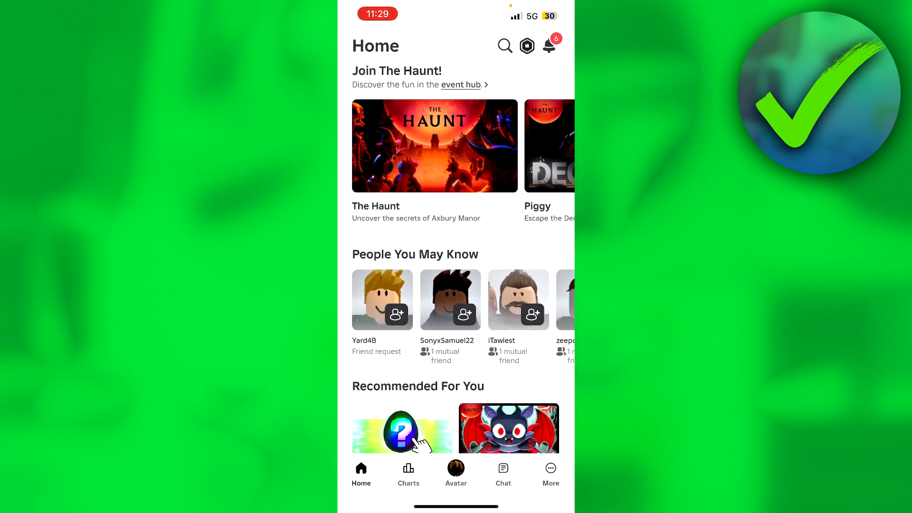
Scroll Home to the recommended games and select the Pet Simulator 99 tile
scroll(down, 3)
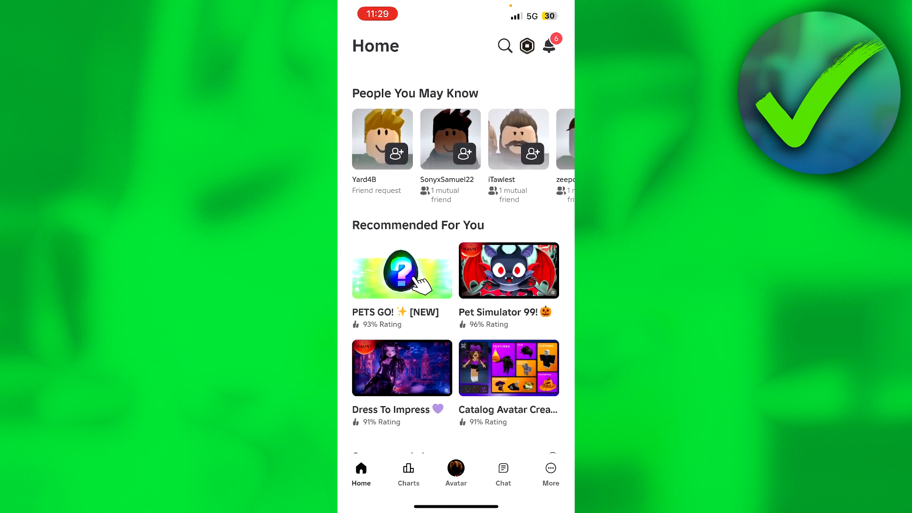
click(402, 270)
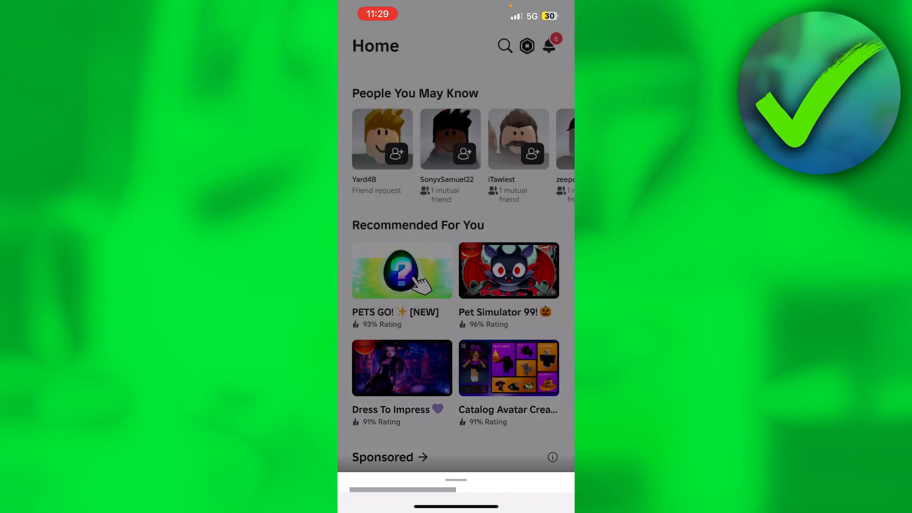
Open the Pet Simulator 99 page and scroll to its rating and vote counts
click(508, 269)
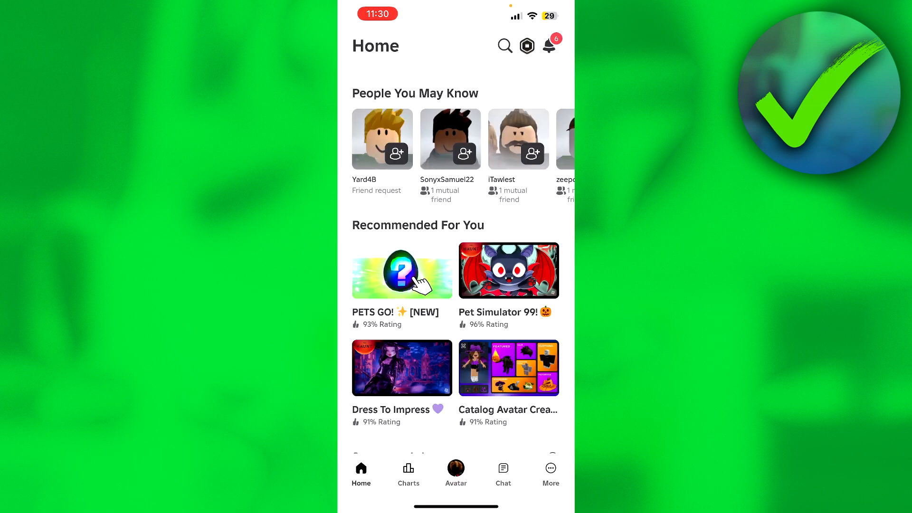
click(509, 270)
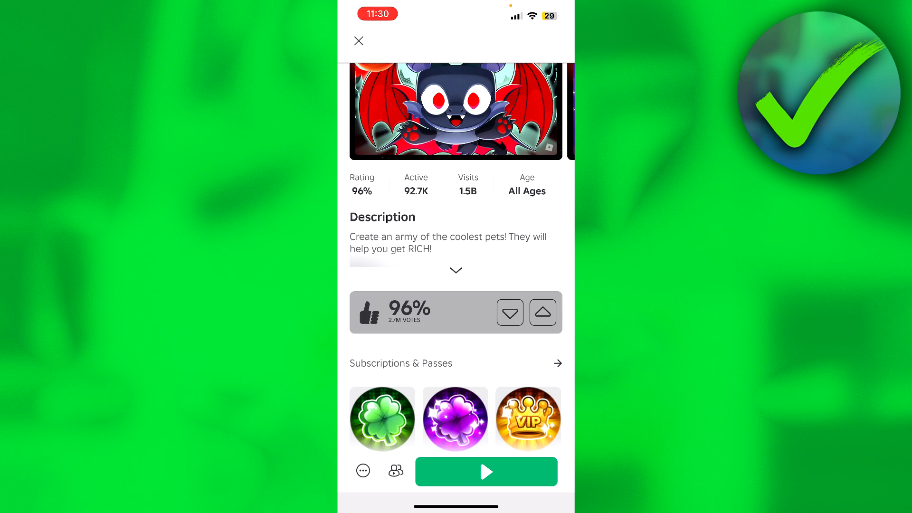
scroll(down, 3)
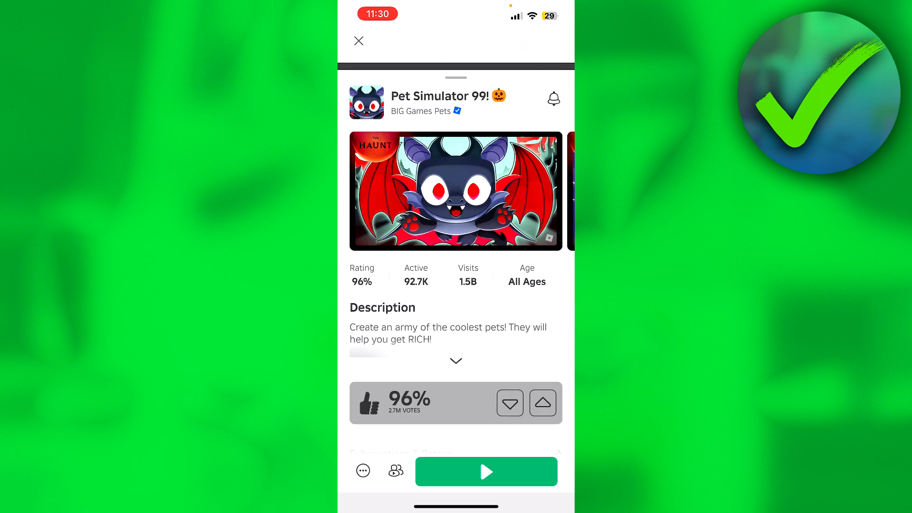
Close the game page and open the More menu
click(359, 41)
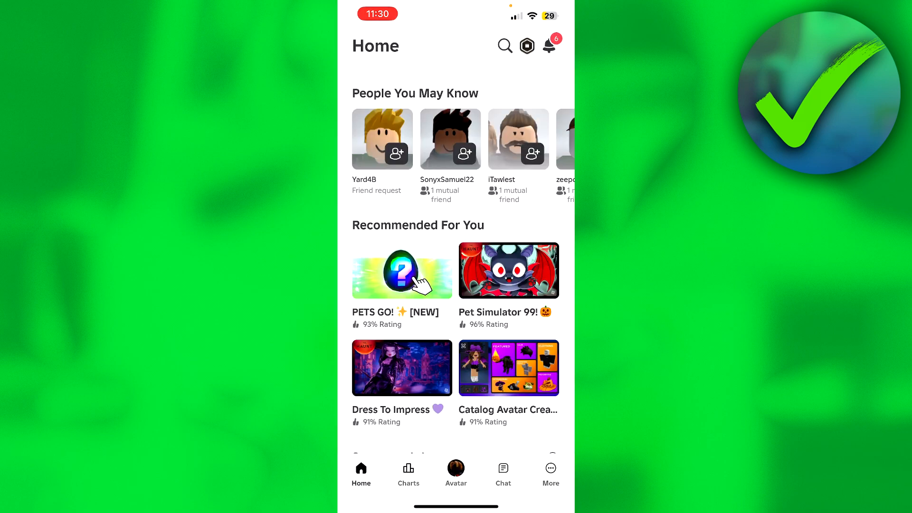
click(549, 471)
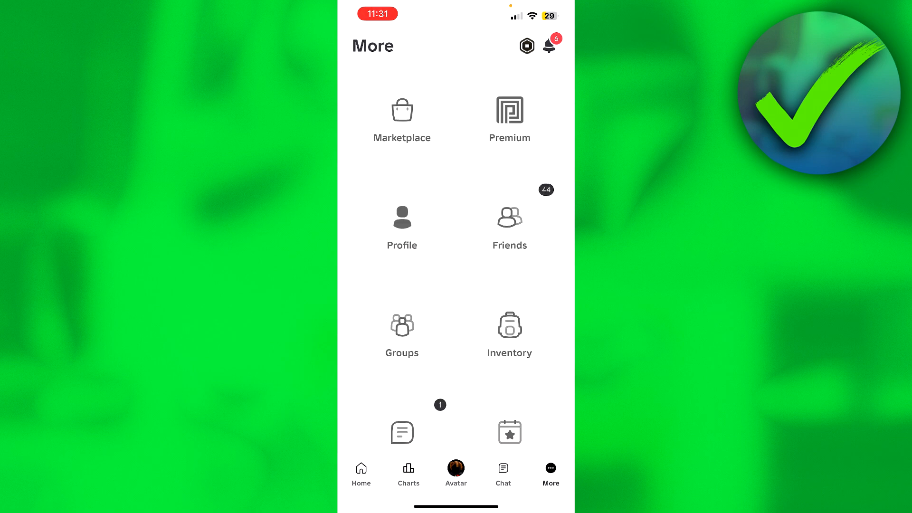
Open Settings from the More menu, then the Account Info page
scroll(down, 3)
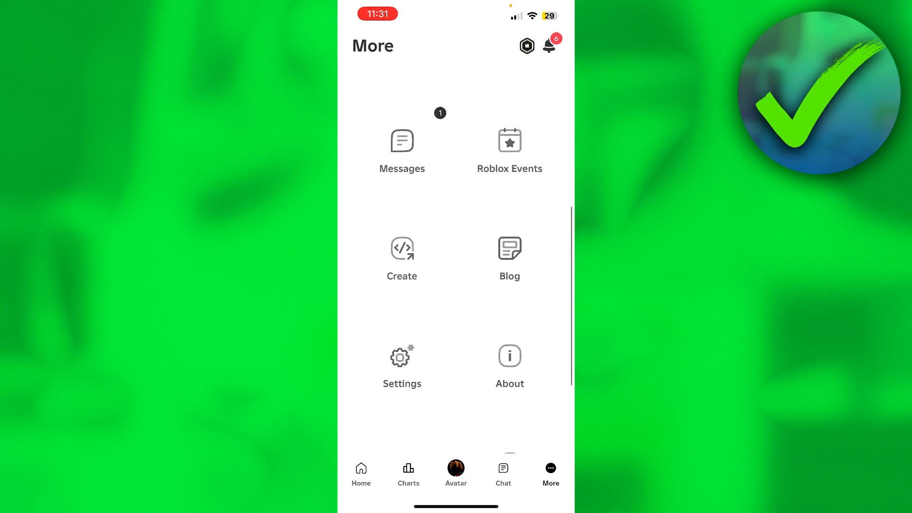
click(401, 361)
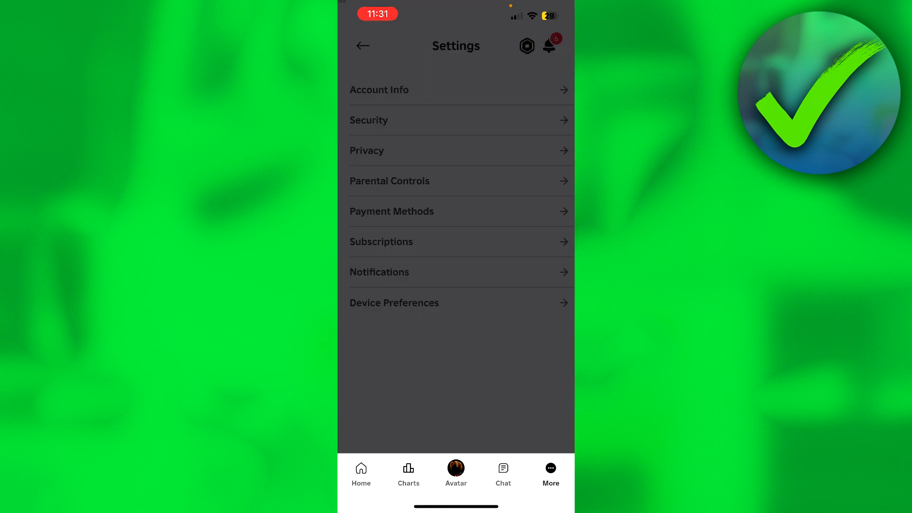
click(379, 90)
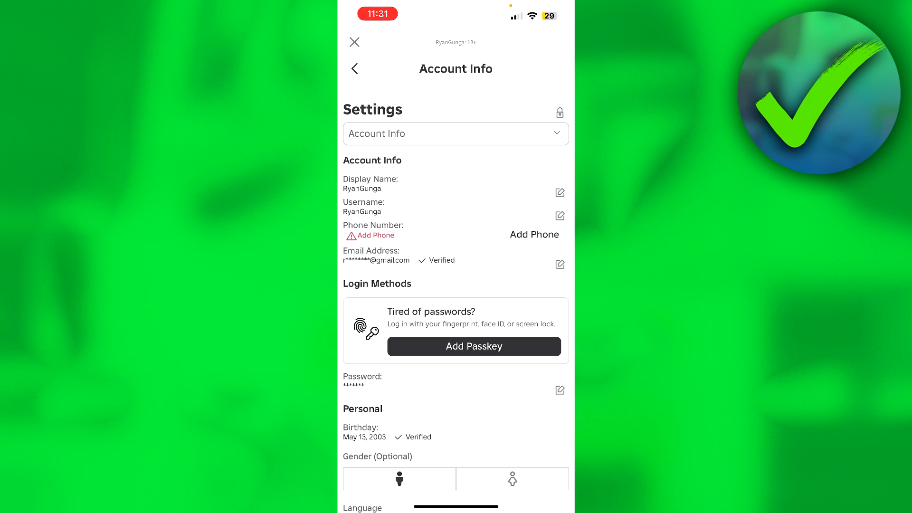